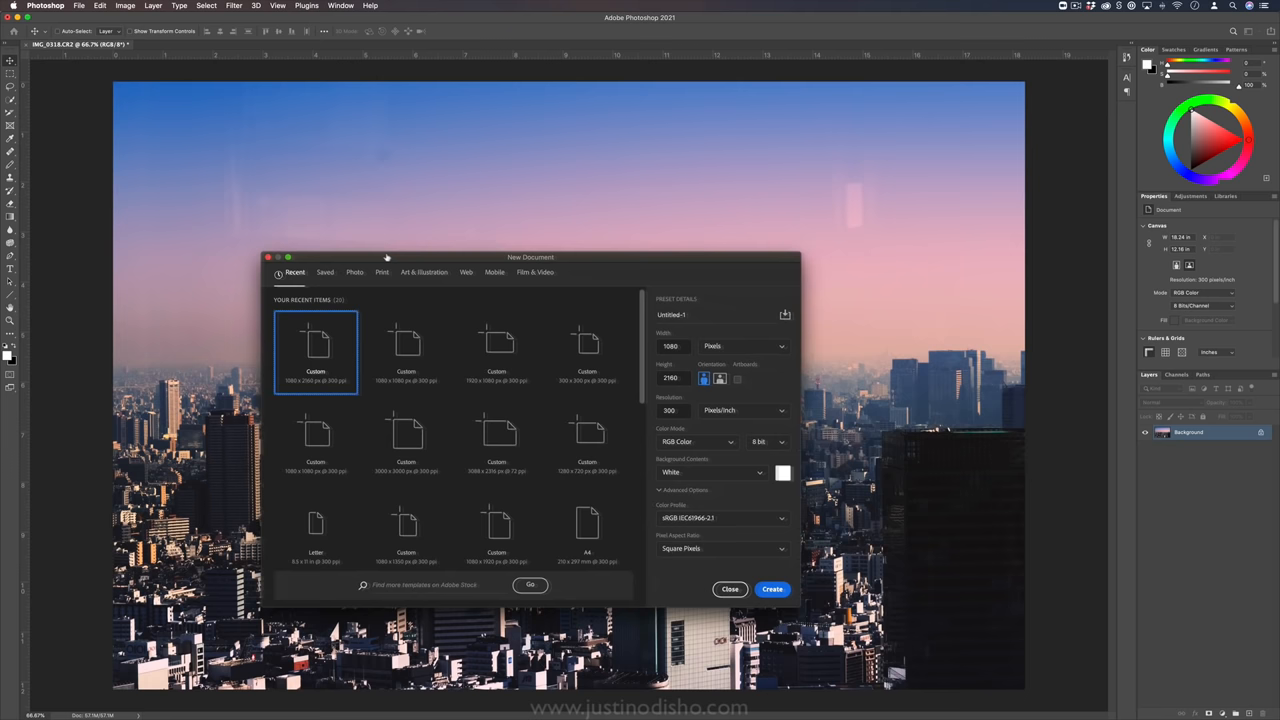
Step: Create a new document 2160 pixels wide by 1080 pixels tall
click(672, 380)
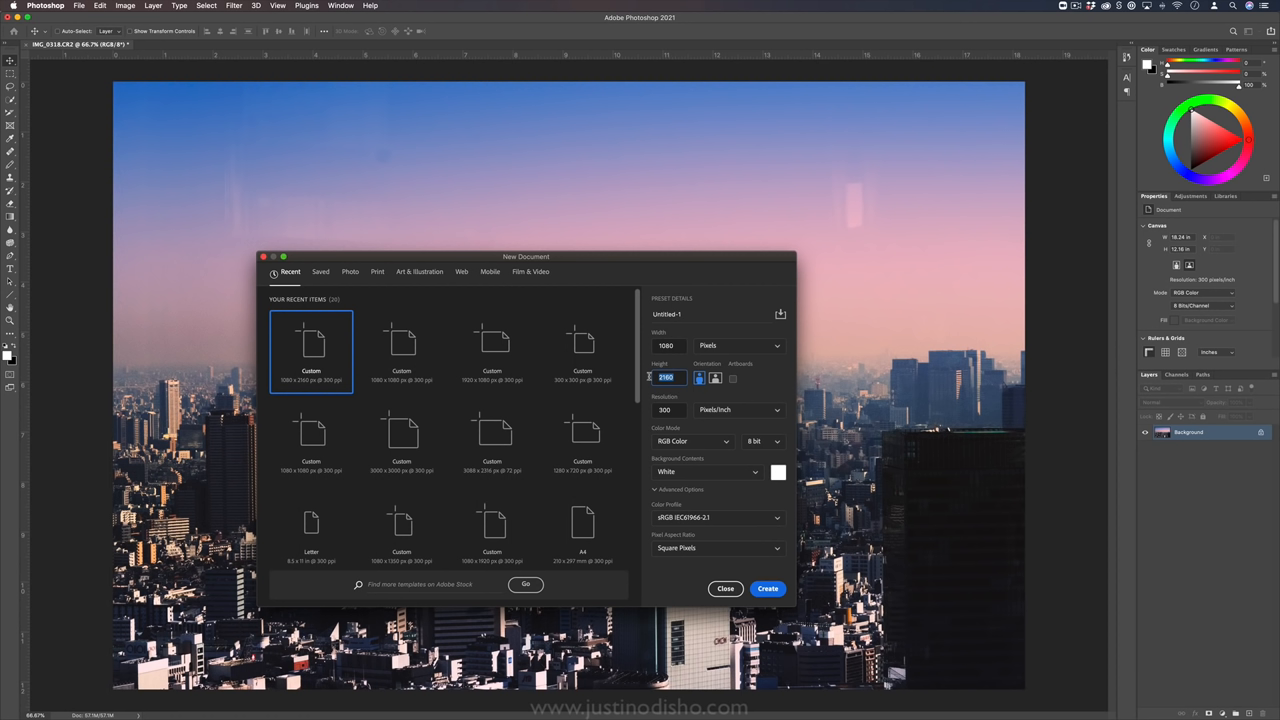
text(1080)
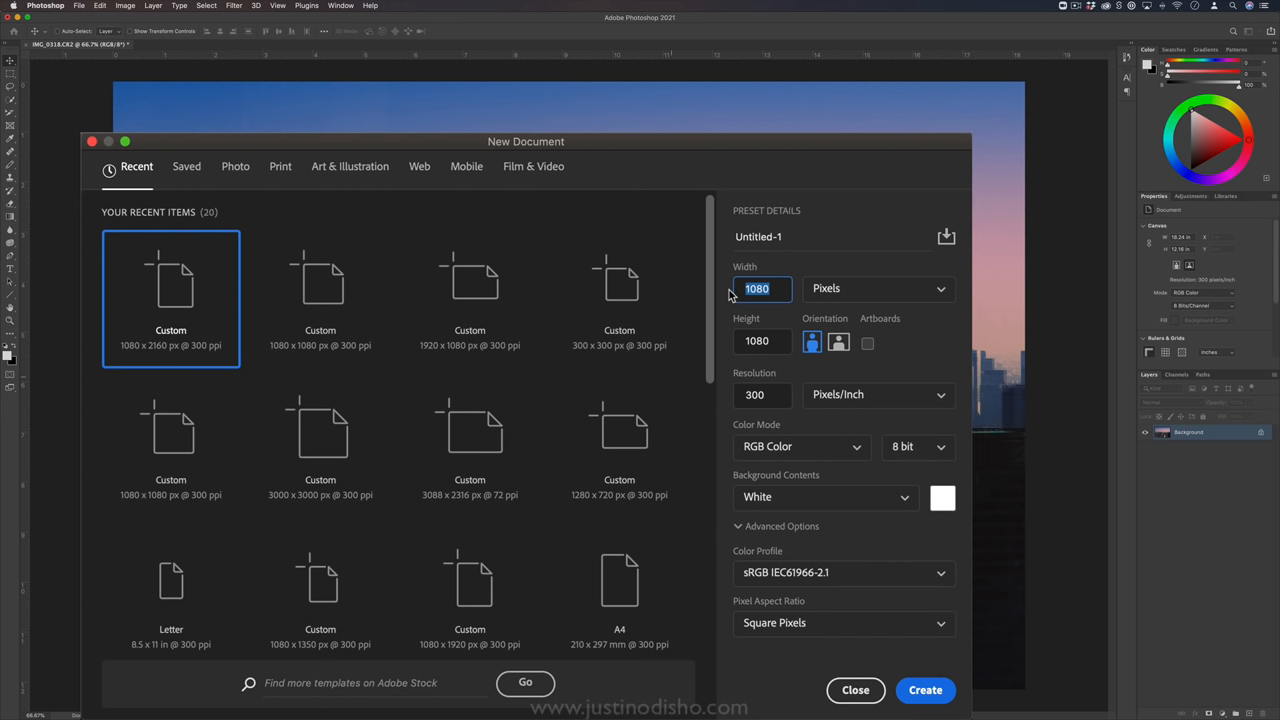
text(2160)
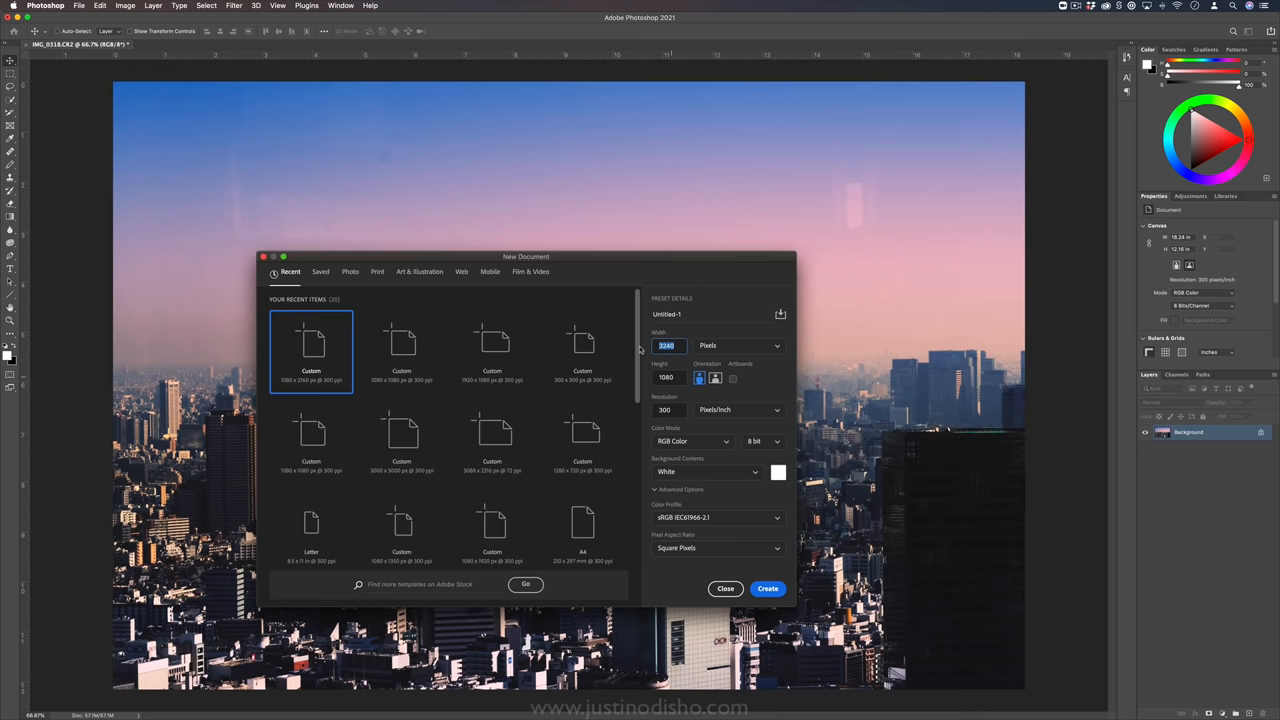
click(738, 346)
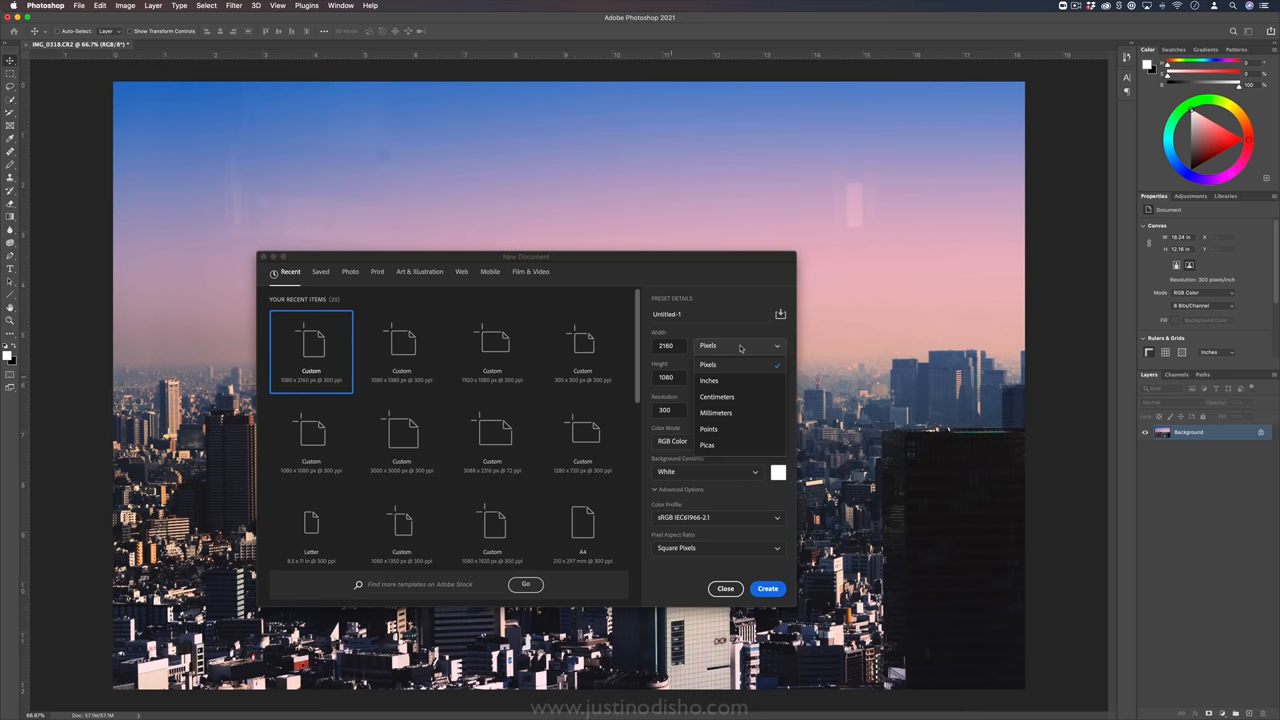
click(768, 588)
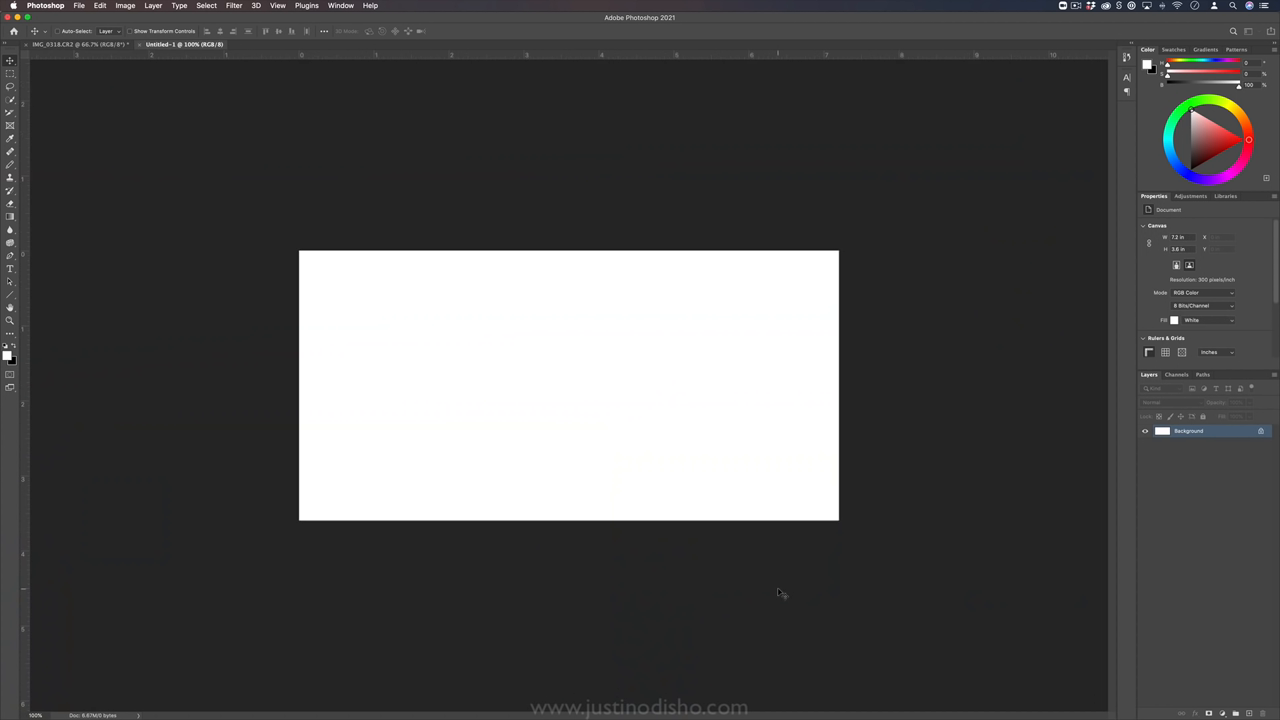
mouse_move(572, 436)
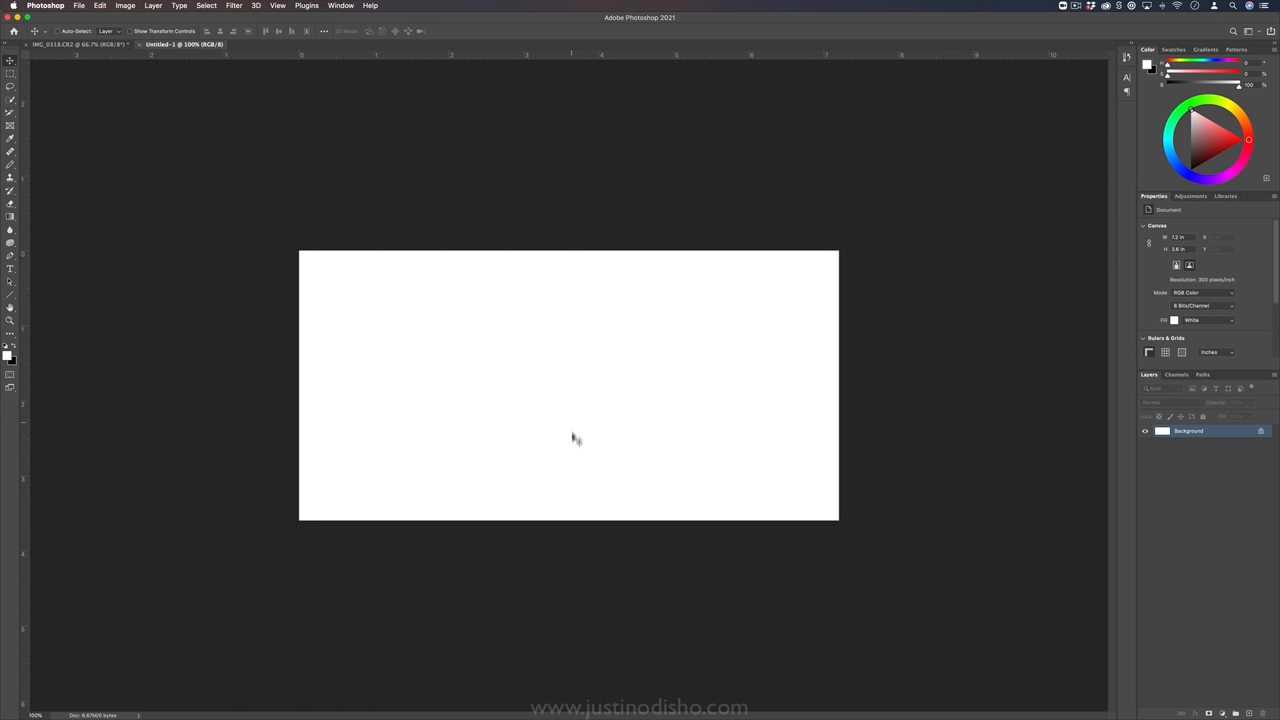
mouse_move(590, 352)
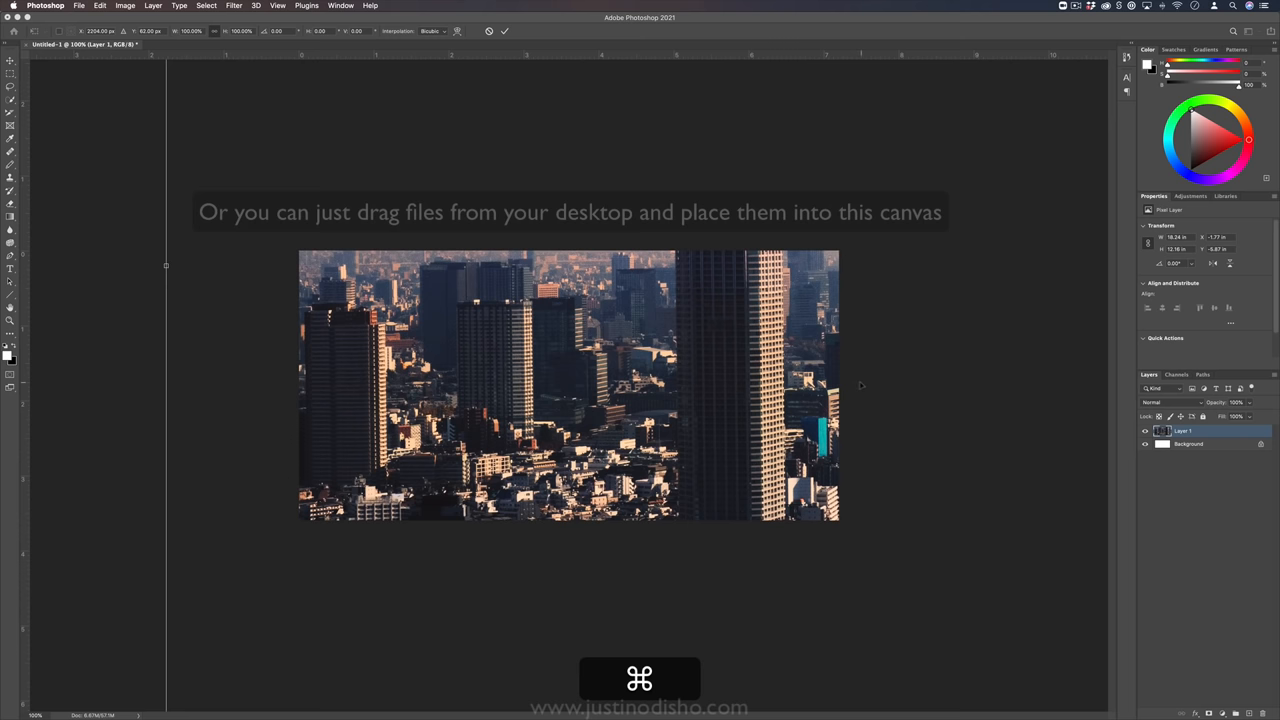
Step: Scale the placed city photo with Free Transform so the full sky and skyline fit the canvas
click(88, 8)
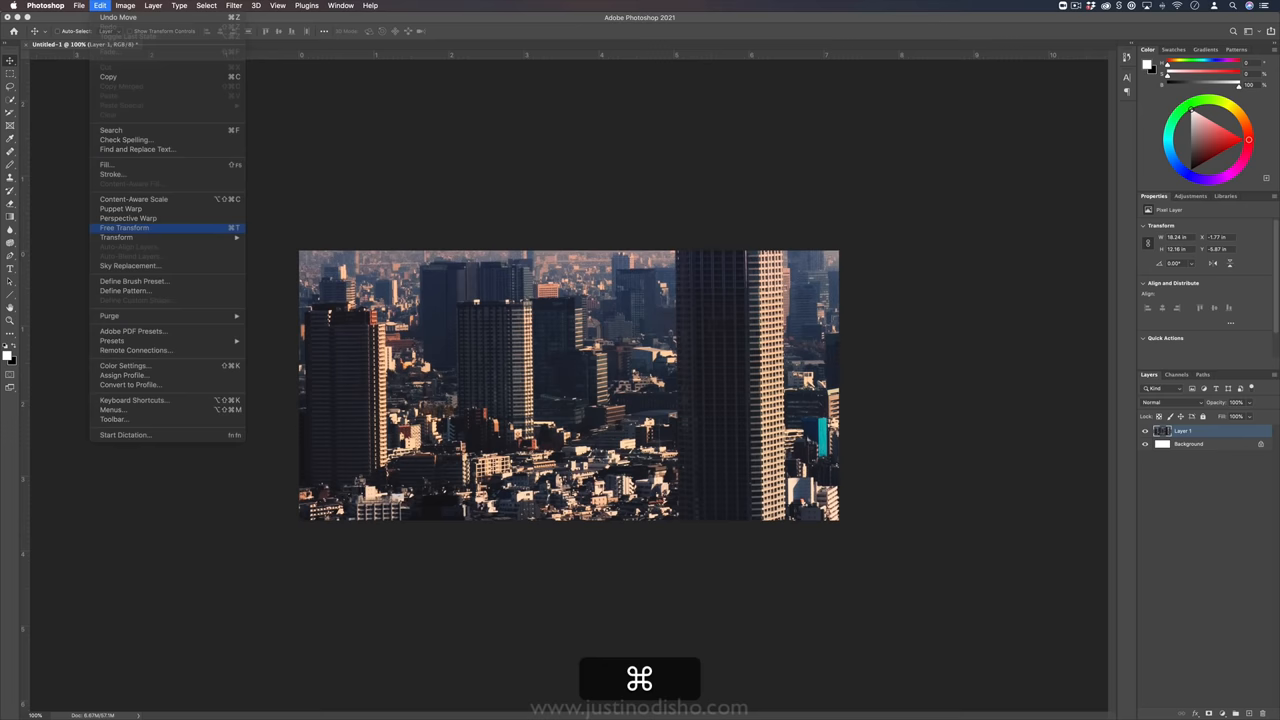
click(124, 228)
text(Seamless2square.png)
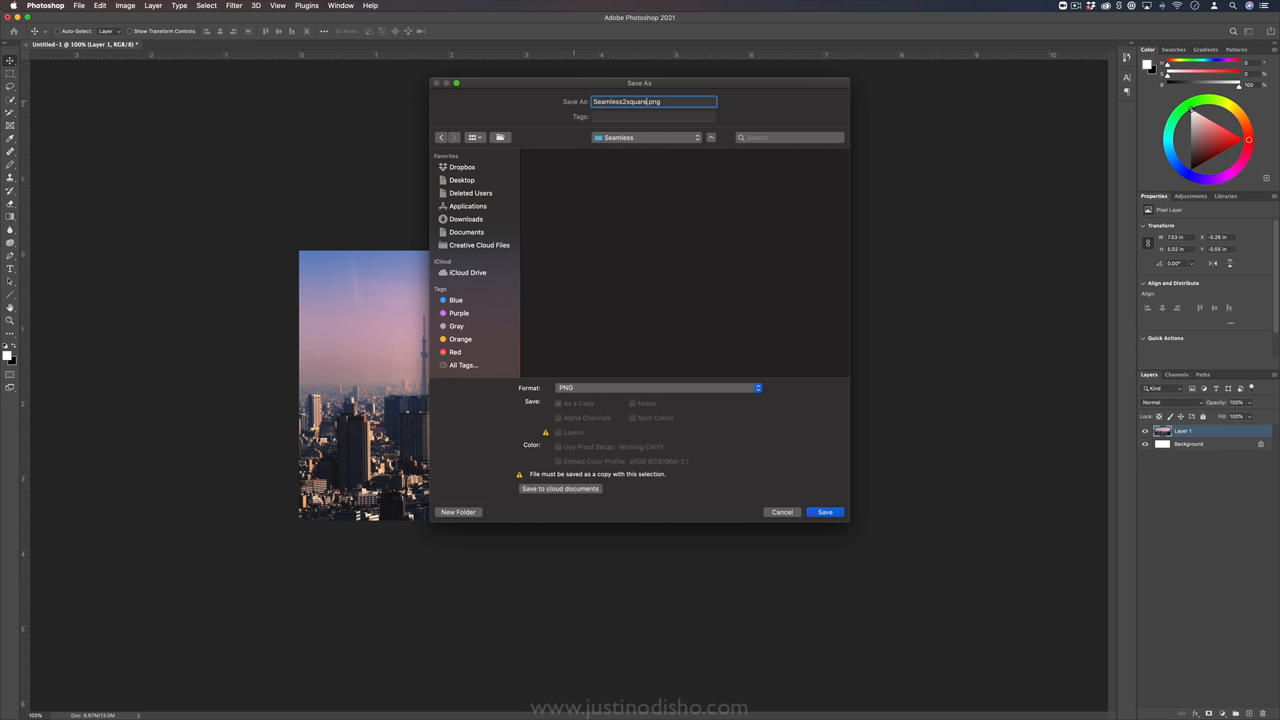
Step: Save the canvas as a PNG copy
click(824, 512)
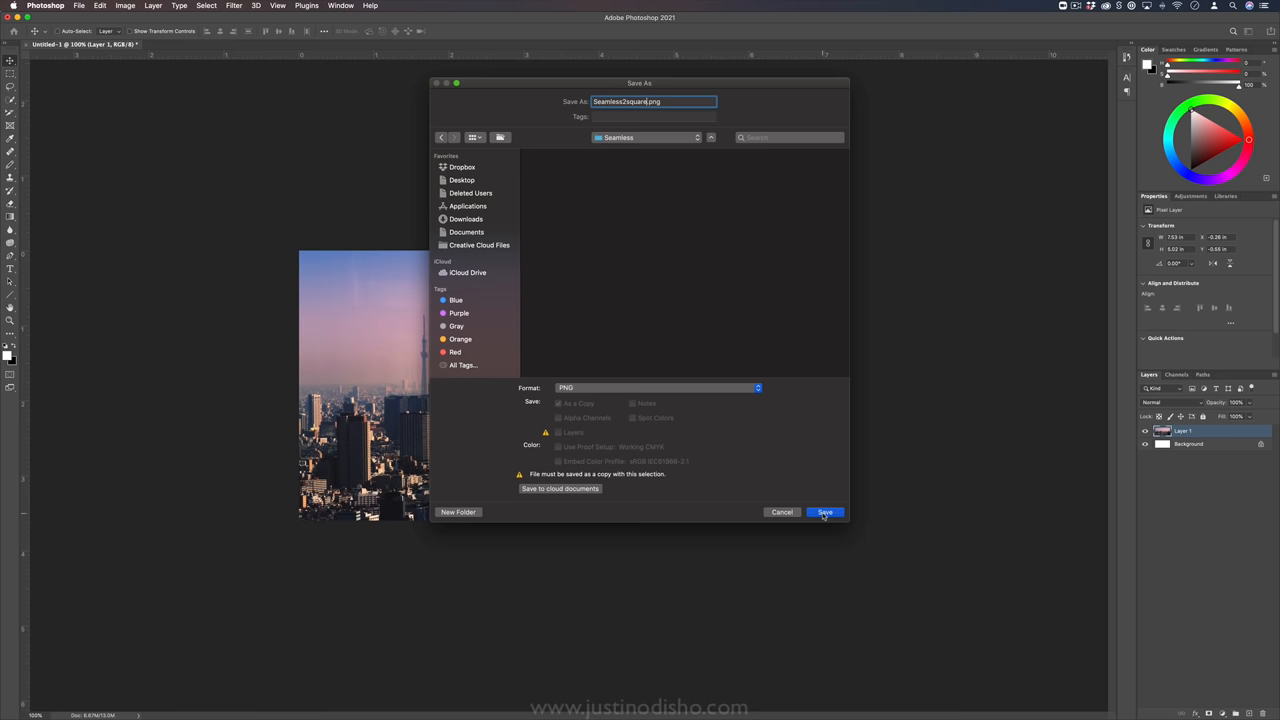
click(824, 512)
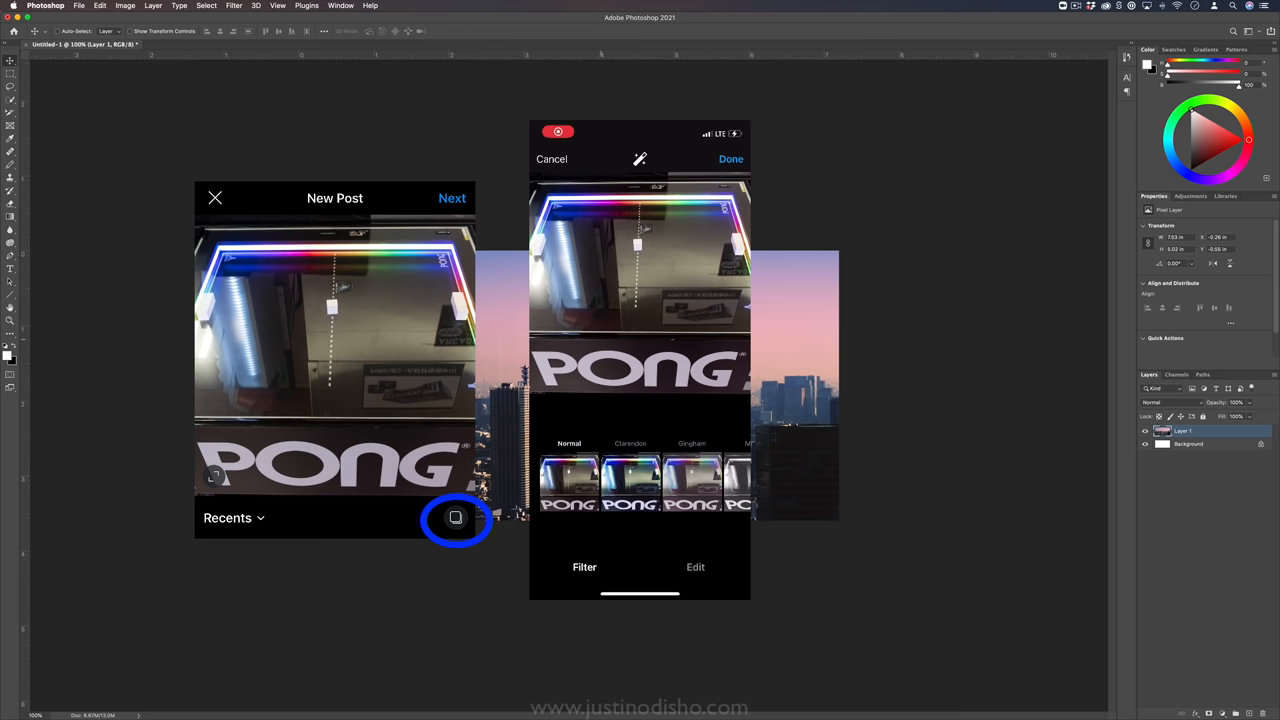
Step: Bring up the New Document dialog for a second document
click(694, 568)
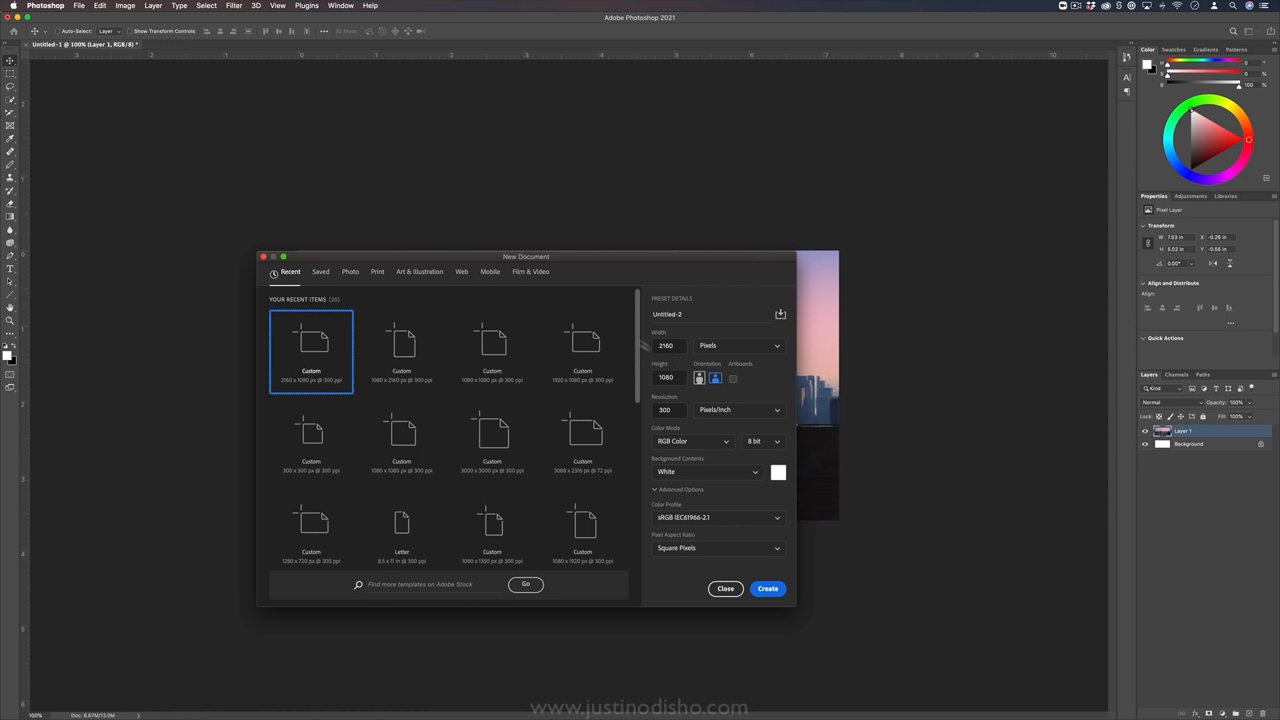
Step: Create the wide blank panorama document and begin placing the skyline photo
click(768, 588)
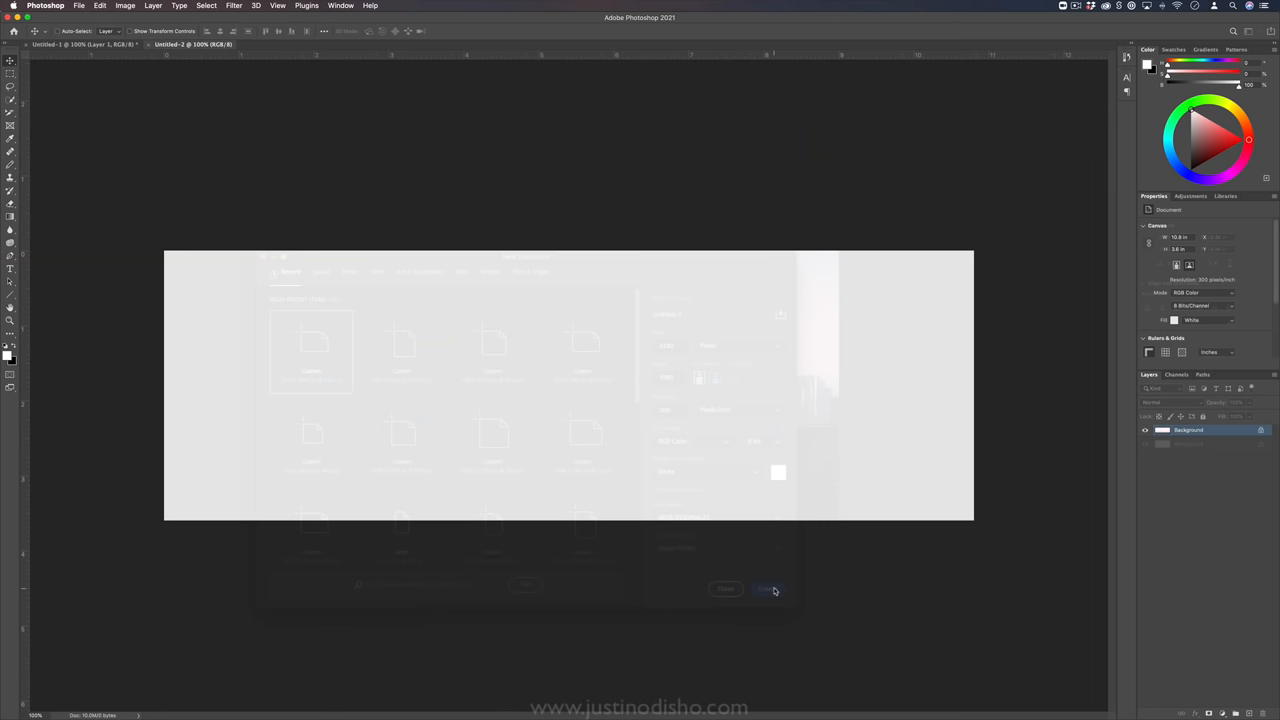
click(760, 588)
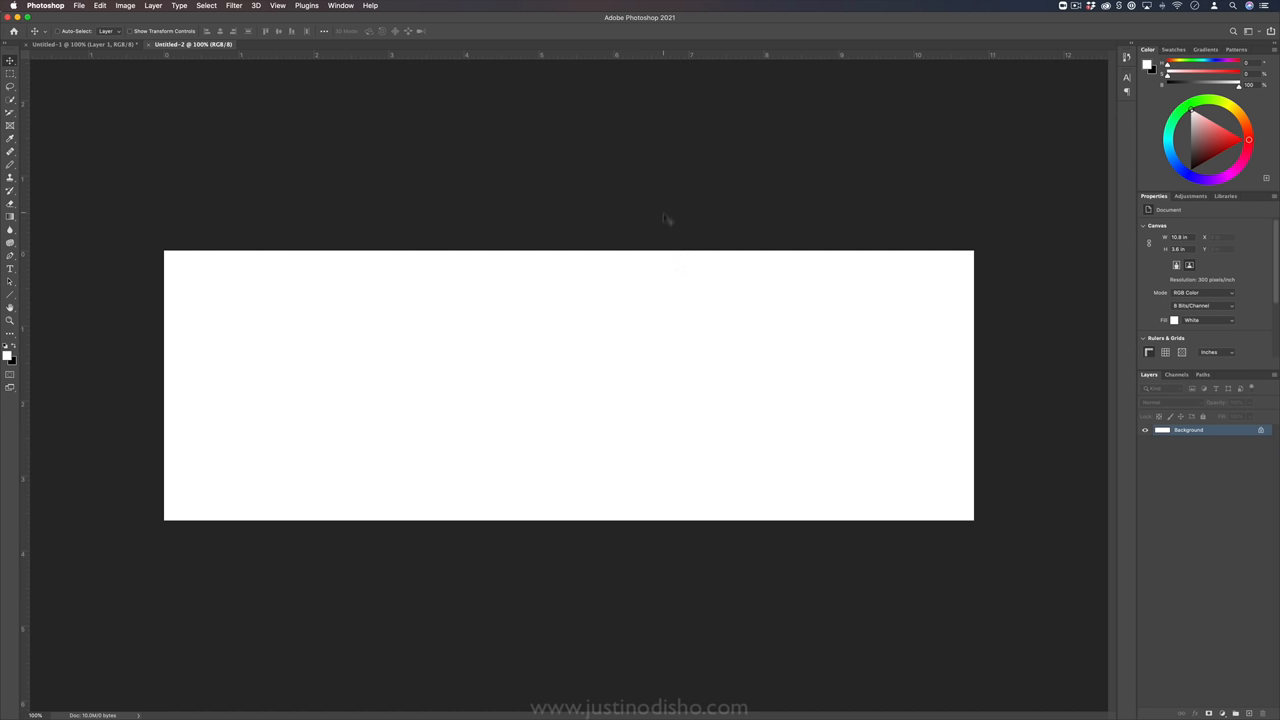
mouse_move(652, 516)
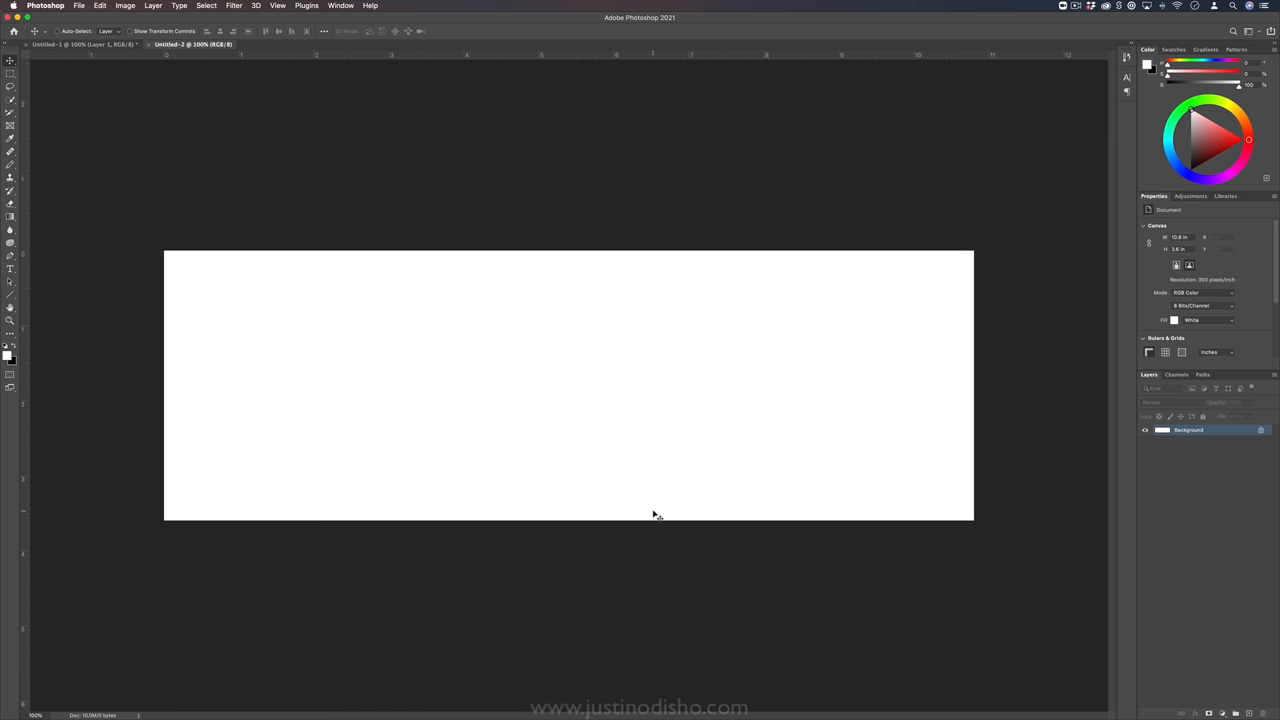
click(340, 4)
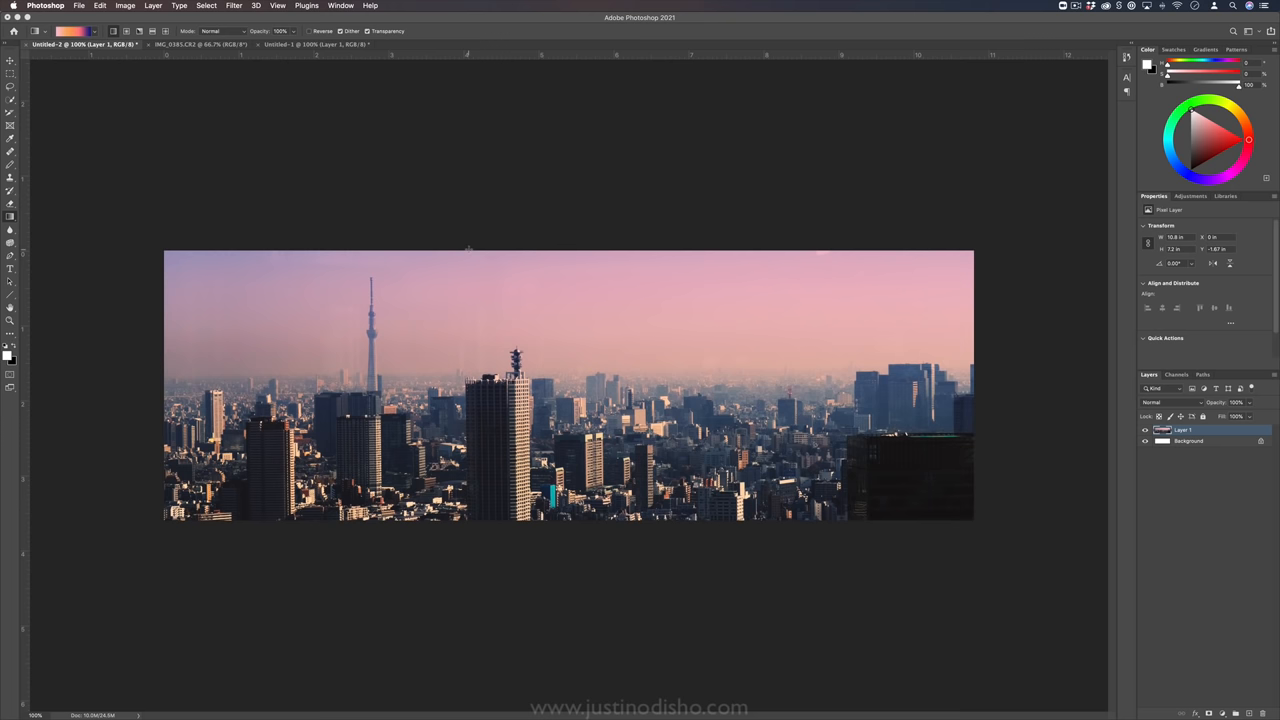
Step: Commit the placed skyline panorama so it fills the wide canvas
click(278, 6)
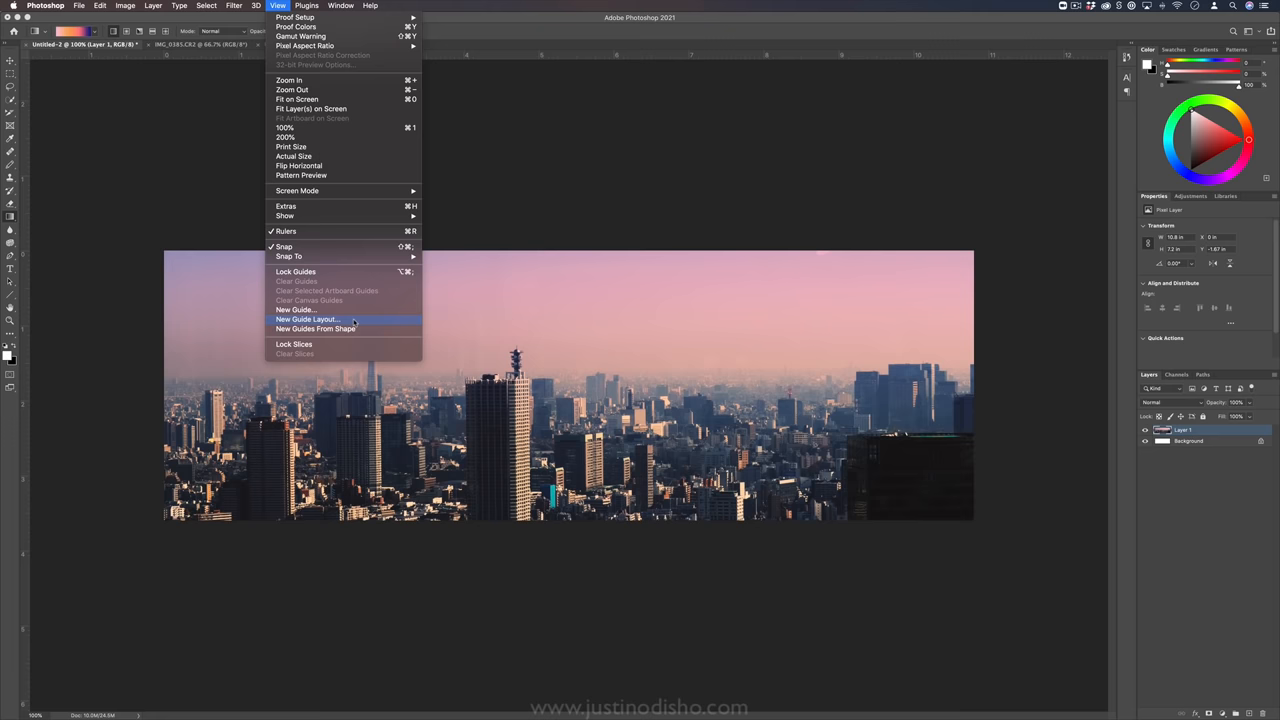
Step: Add a guide layout of 3 equal columns across the panorama
click(306, 320)
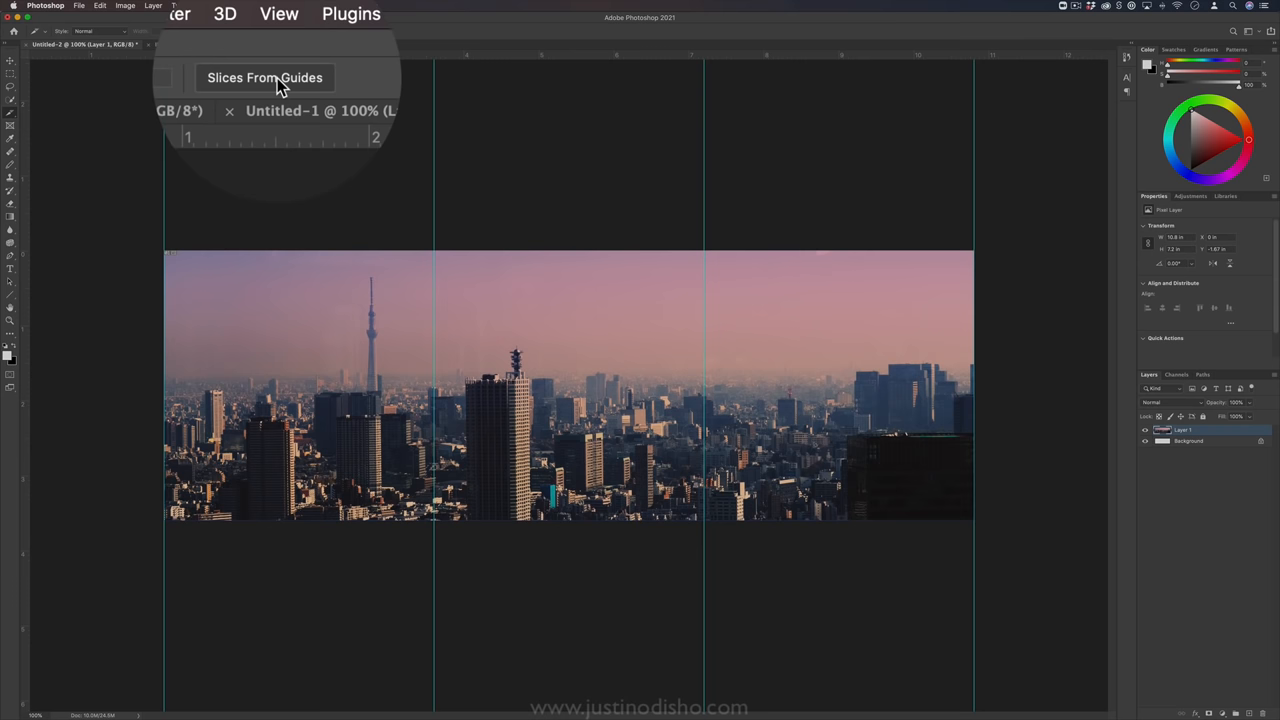
Step: Convert the guides into three slices with Slices From Guides
click(264, 76)
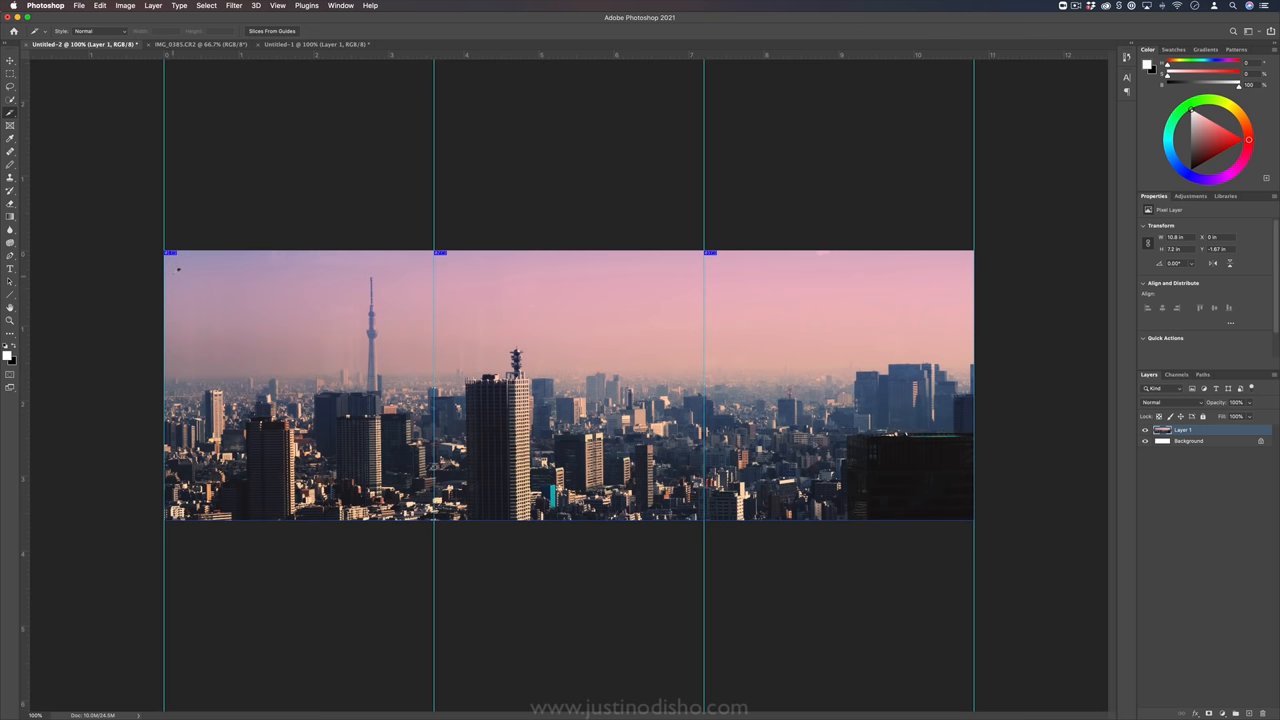
click(64, 8)
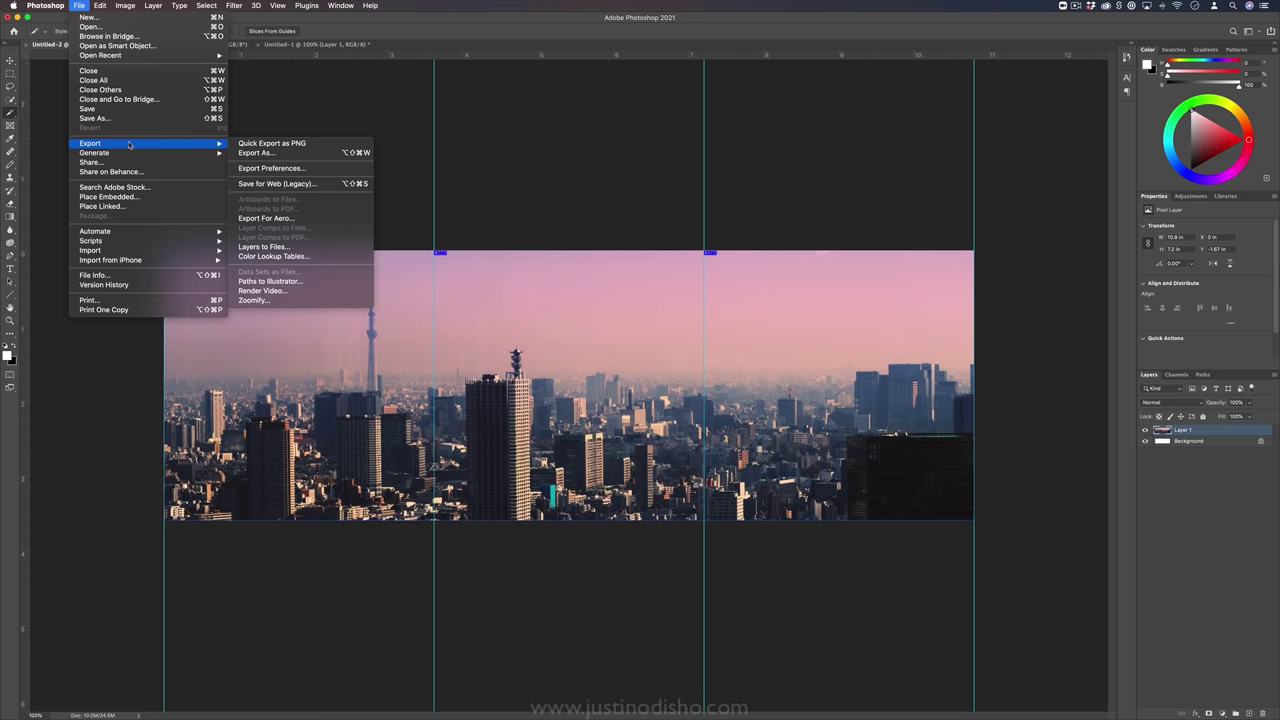
mouse_move(276, 184)
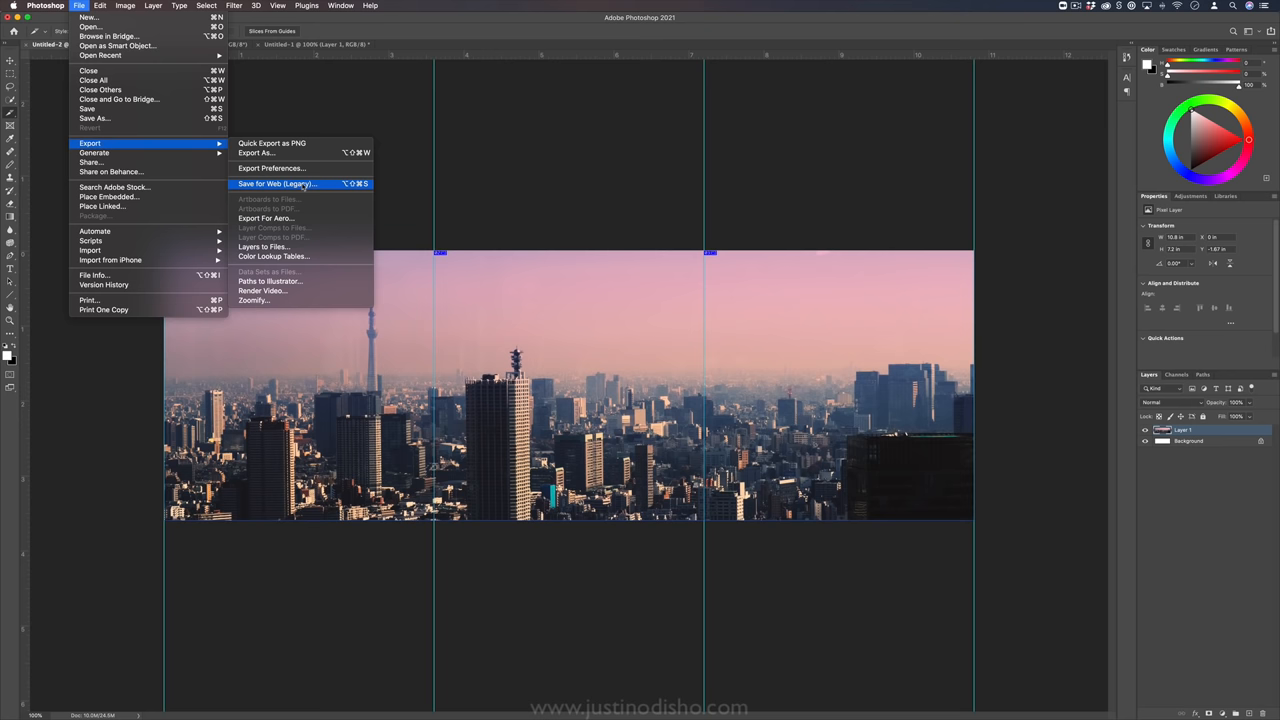
Step: Bring up Save for Web (Legacy) for the sliced panorama
click(276, 184)
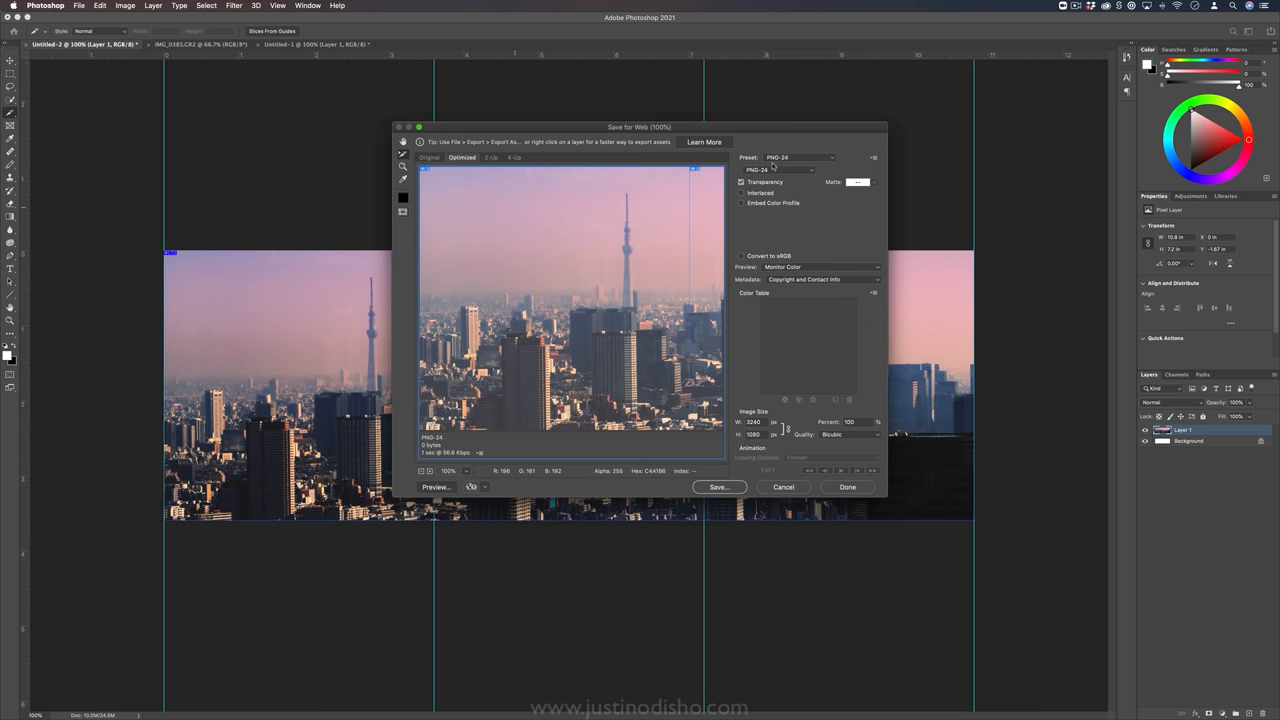
Step: Set the web export preset to PNG-24 and proceed to save the slices
click(800, 156)
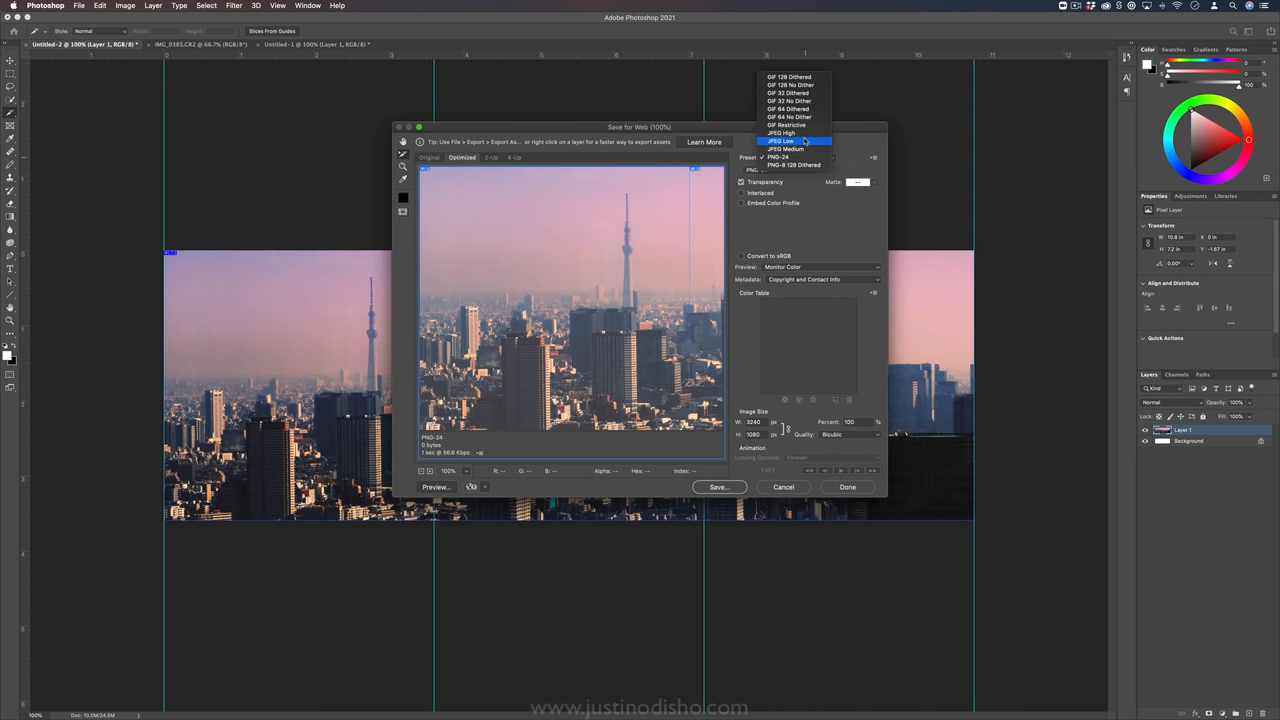
click(800, 158)
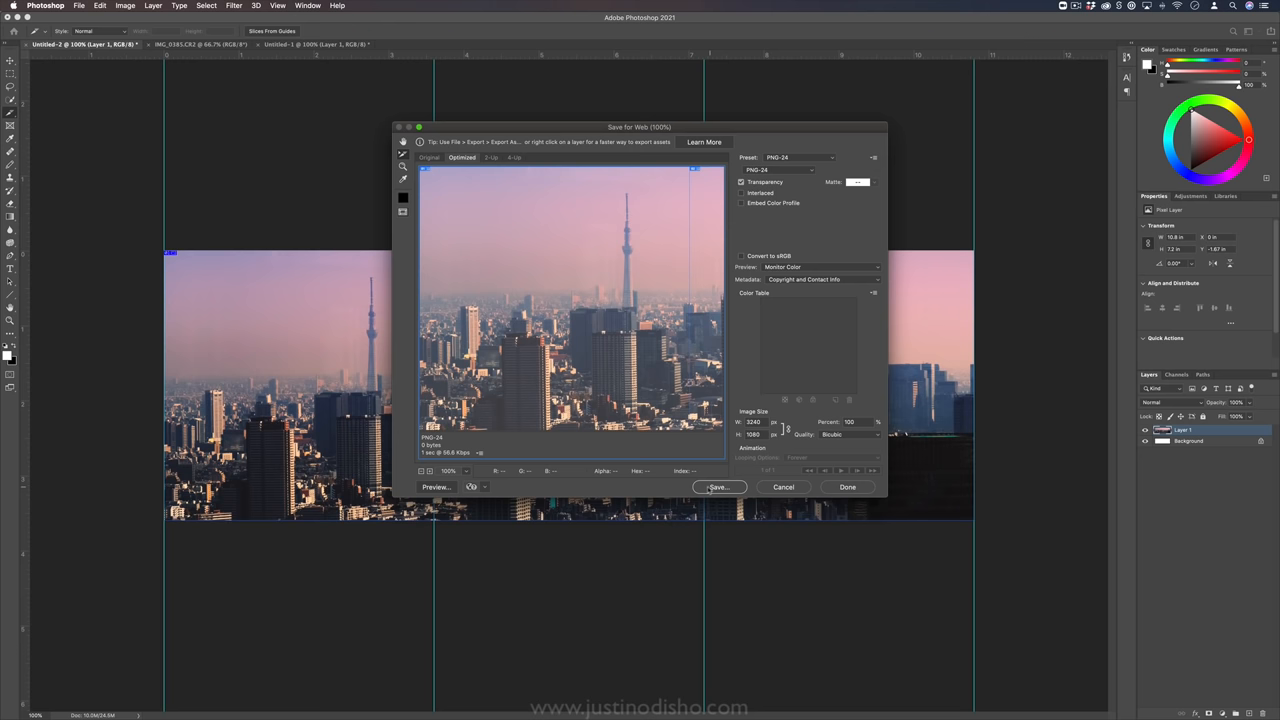
click(718, 486)
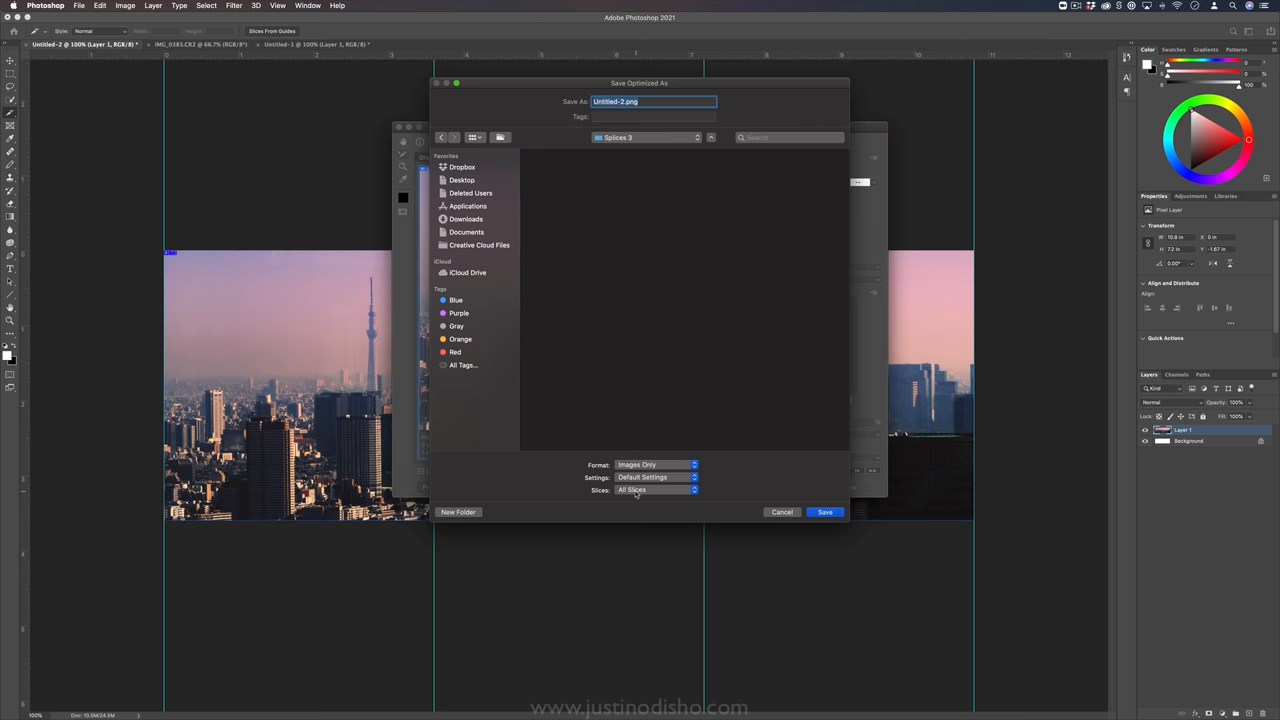
Step: Save all slices as images only, exporting the three 1080×1080 PNGs
click(652, 464)
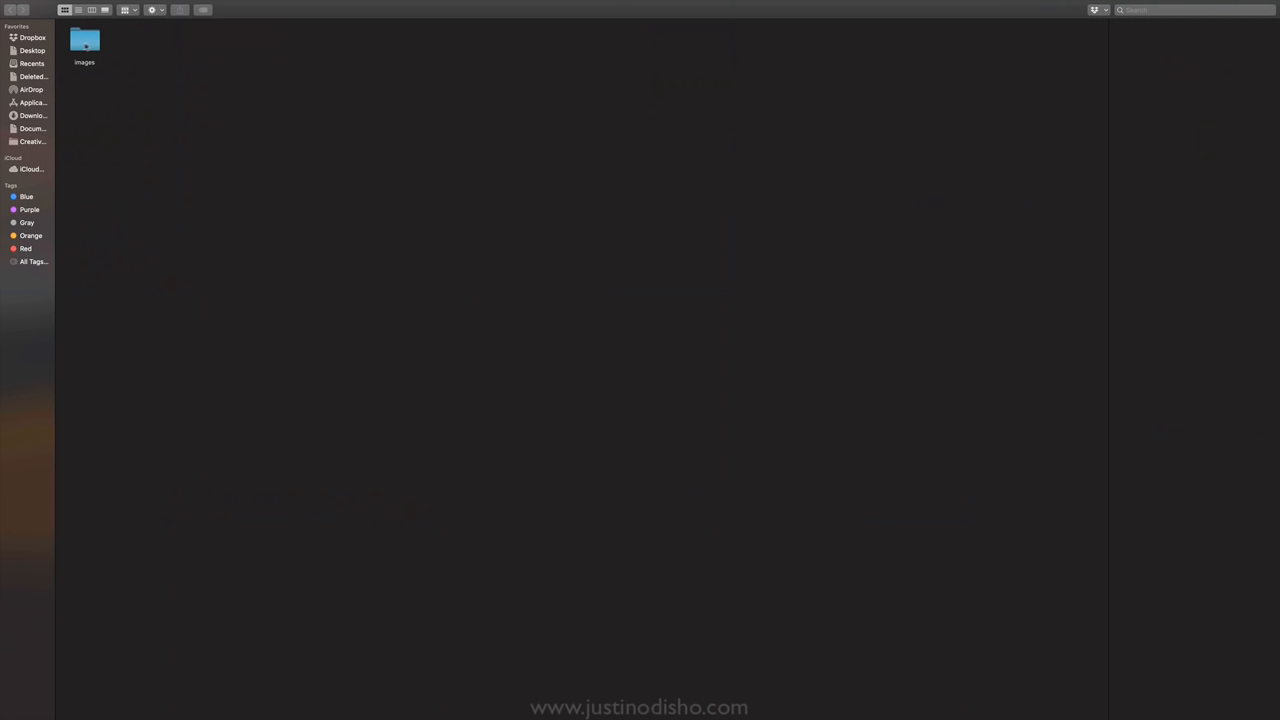
Step: View the exported slices Untitled-2_01 to _03 and inspect the third PNG's details
double_click(88, 40)
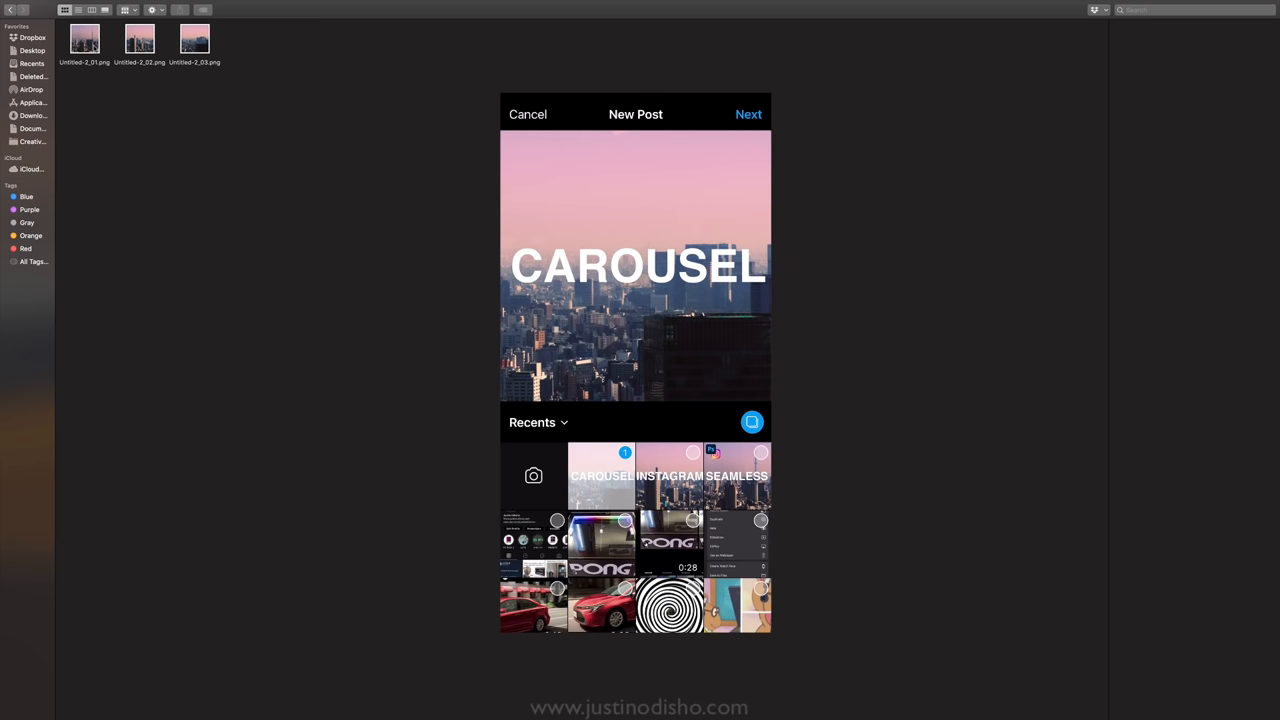
click(196, 38)
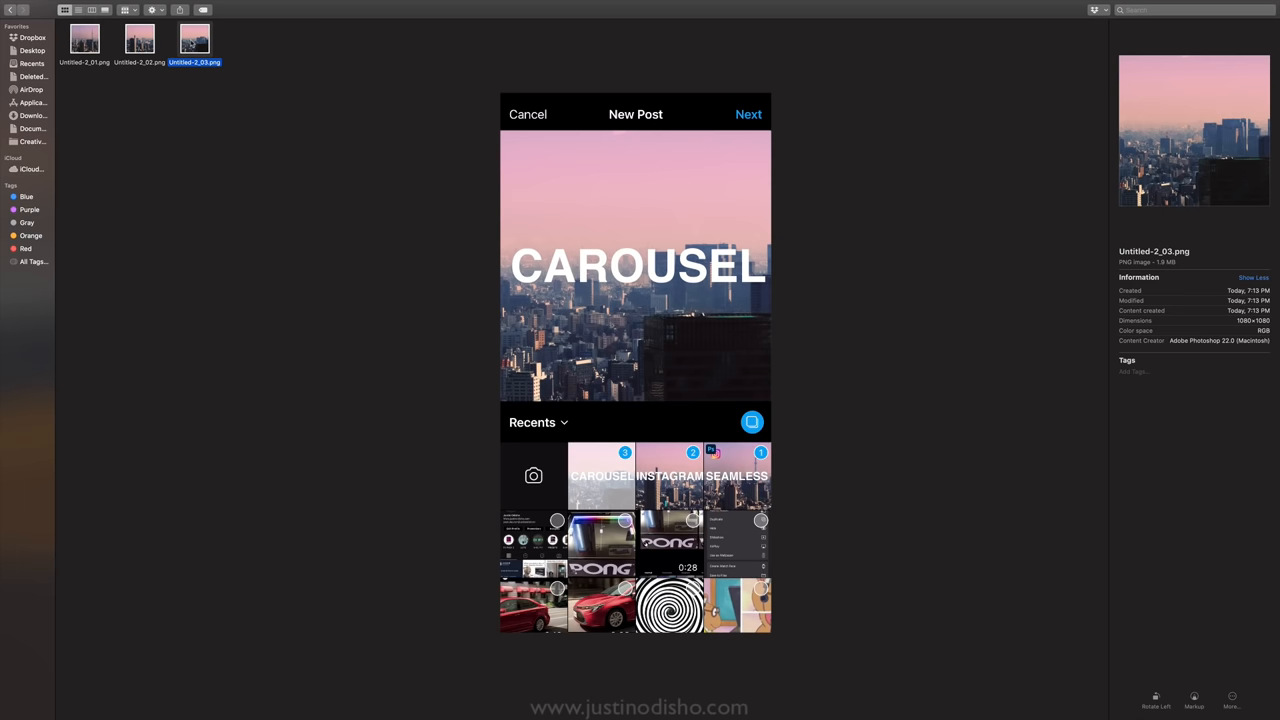